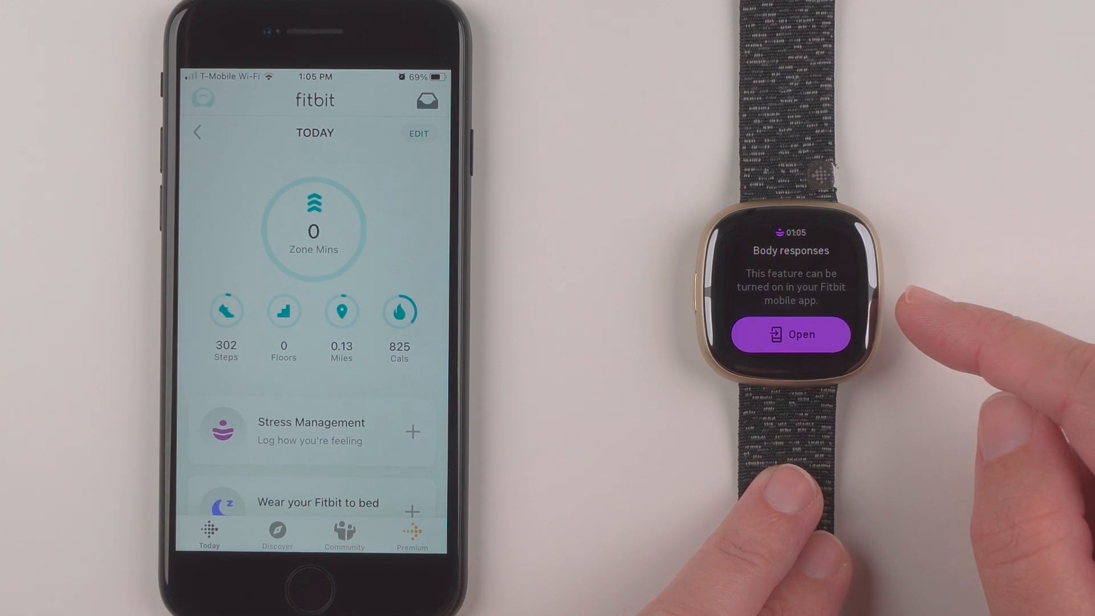
Step: Start Stress Management setup from the Today card and continue past the score intro to Identify body responses
left_click(789, 334)
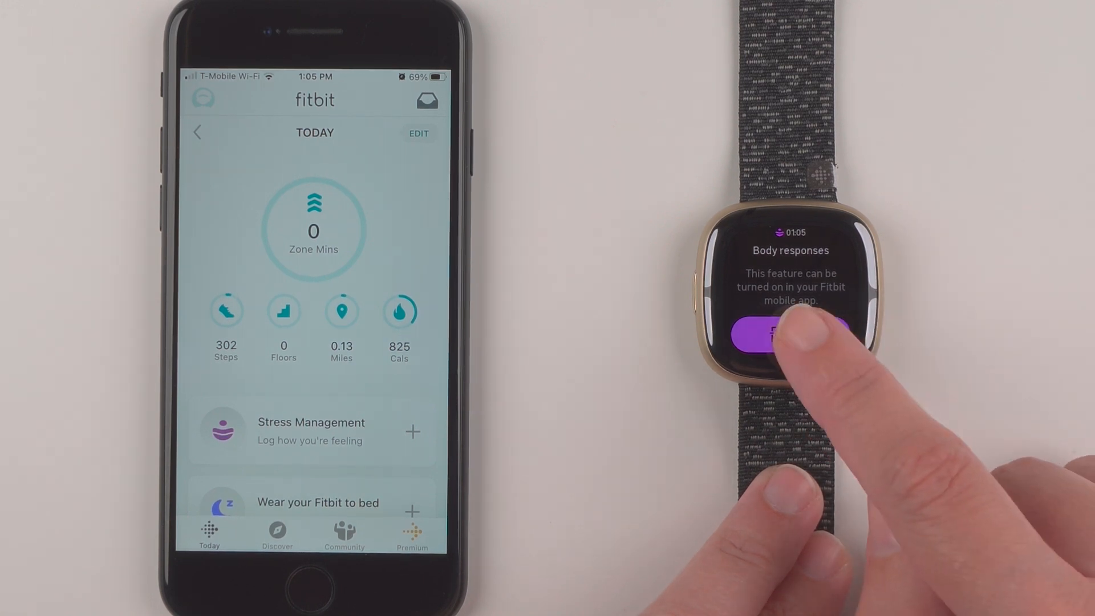
left_click(790, 334)
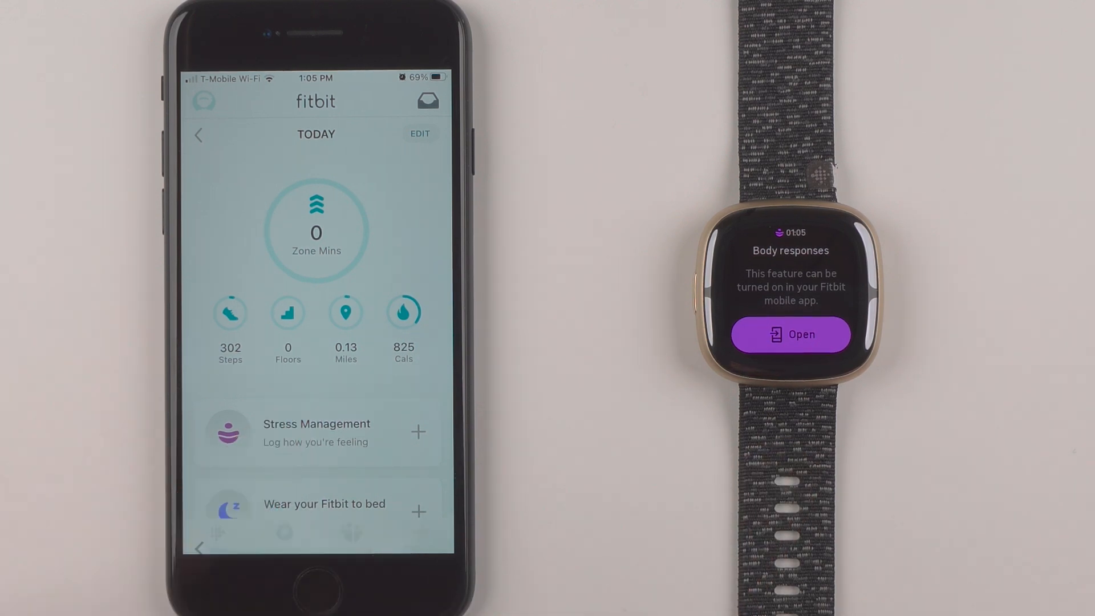
left_click(316, 431)
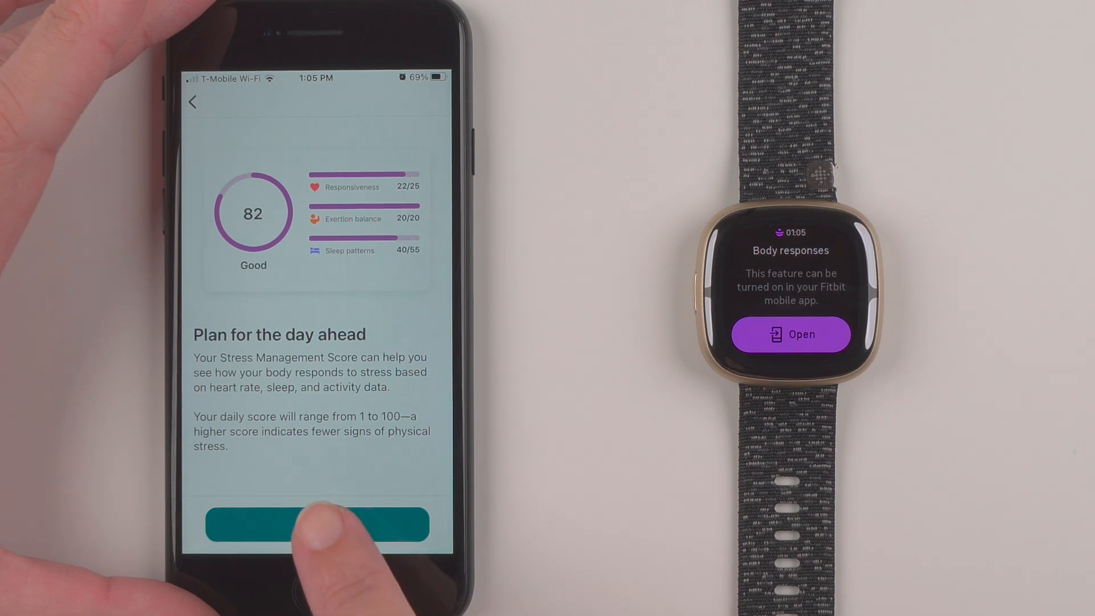
left_click(315, 525)
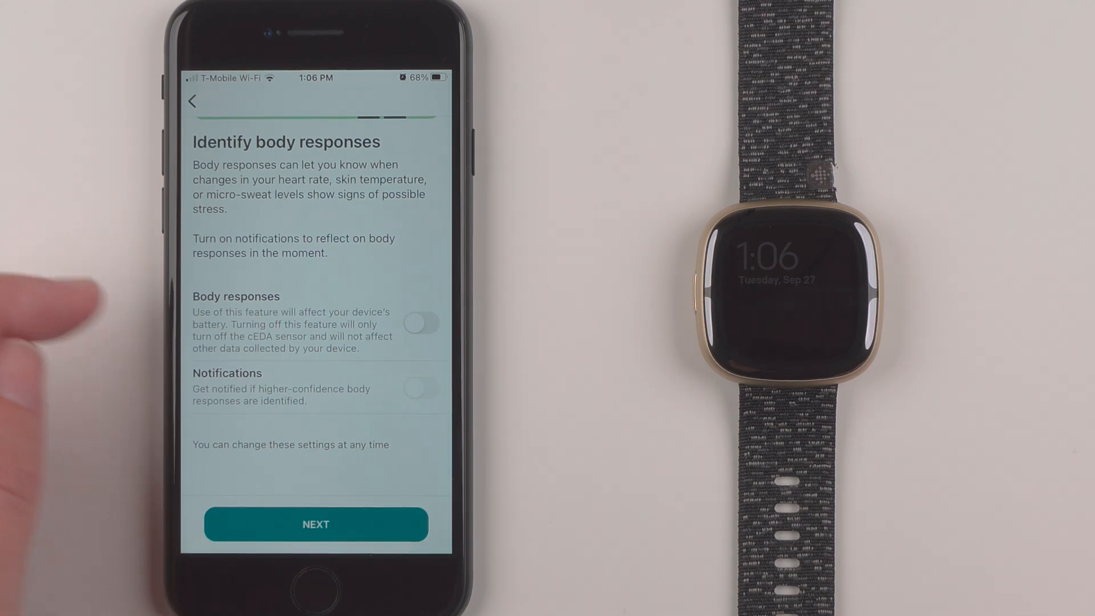
Step: Switch on Body responses and body response Notifications (on, off, on again), then advance with Next
left_click(421, 322)
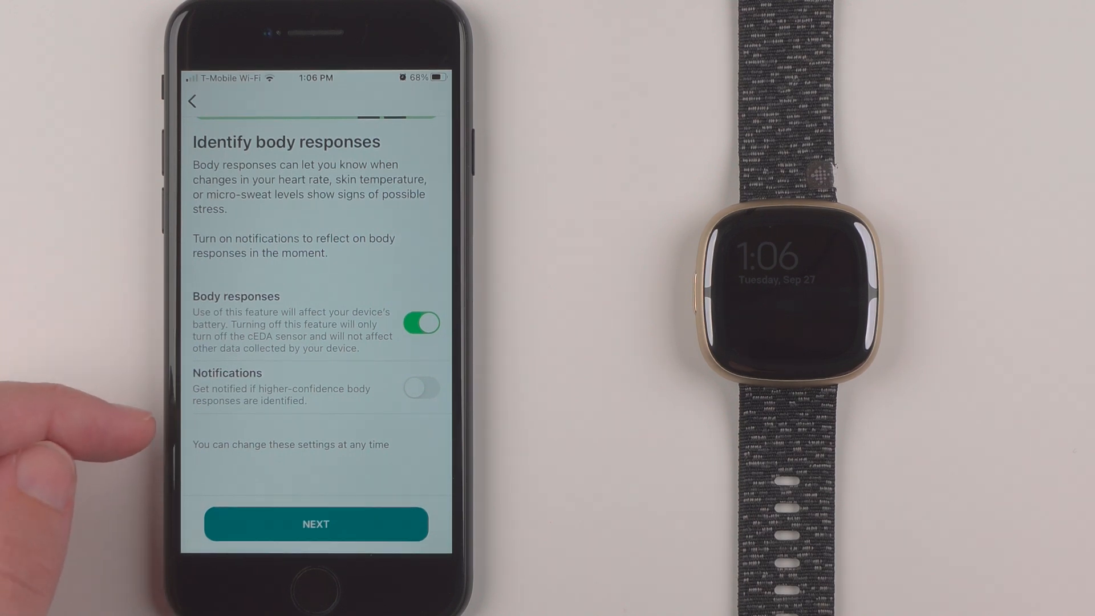
mouse_move(105, 329)
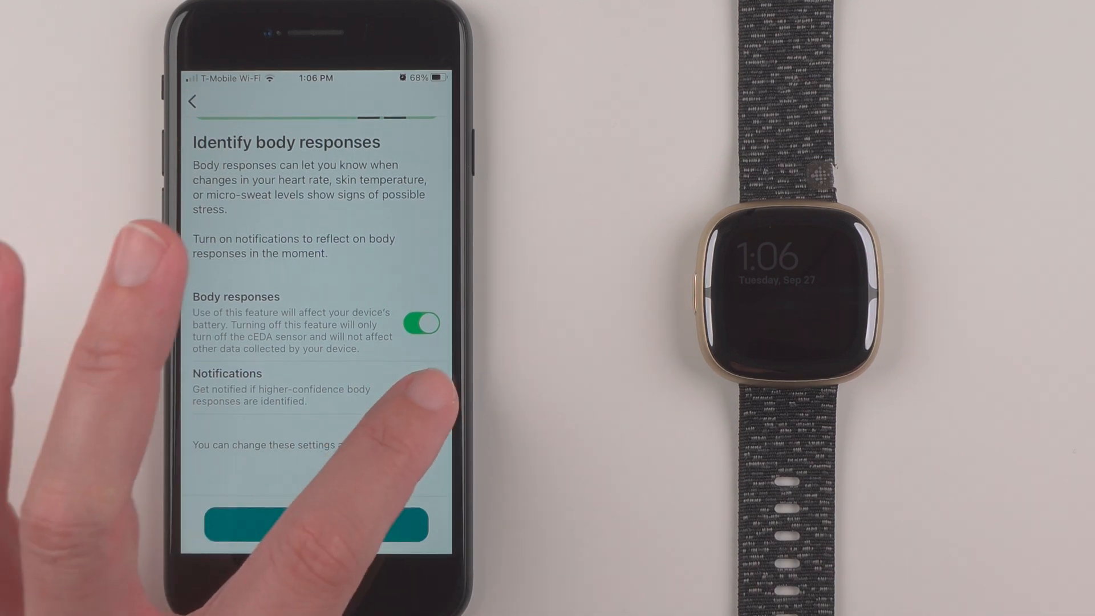
left_click(421, 388)
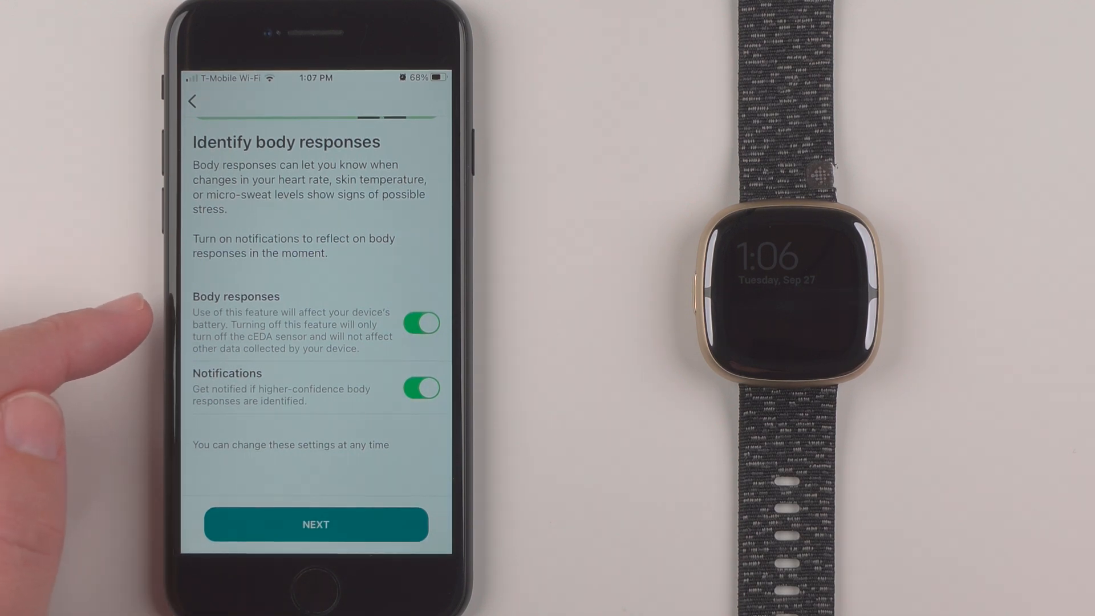
left_click(420, 388)
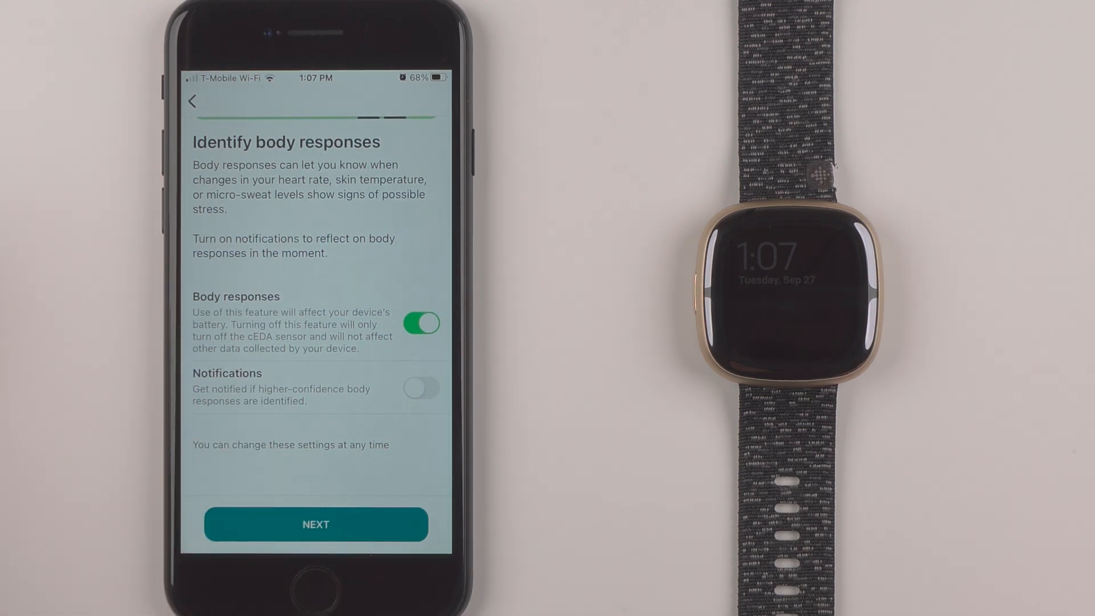
left_click(421, 322)
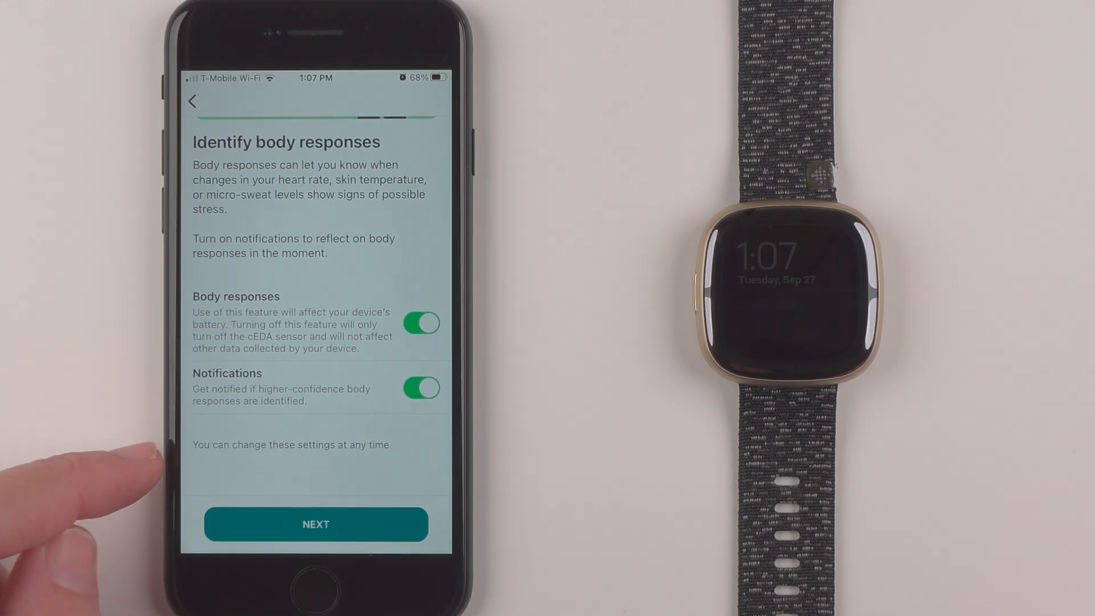
left_click(316, 525)
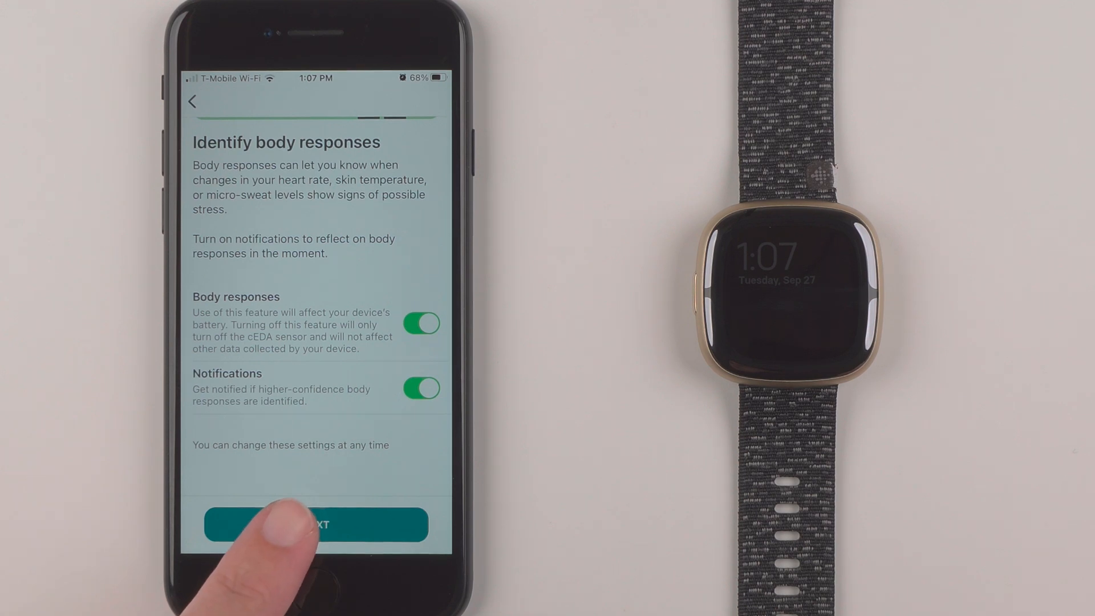
Step: Advance through Take time to reflect to the See your progress page
left_click(316, 525)
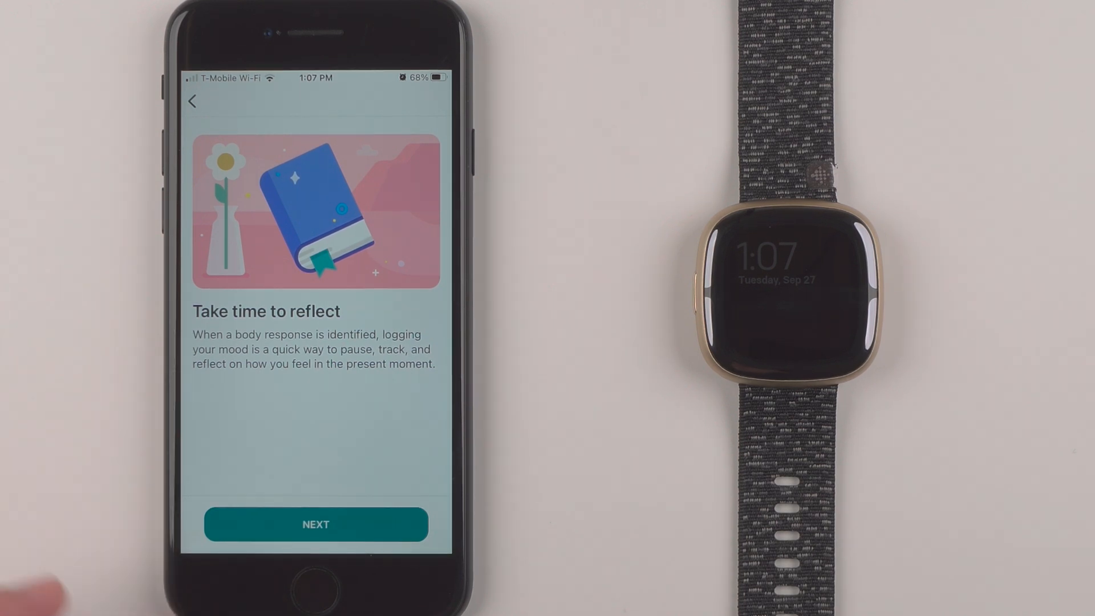
left_click(316, 524)
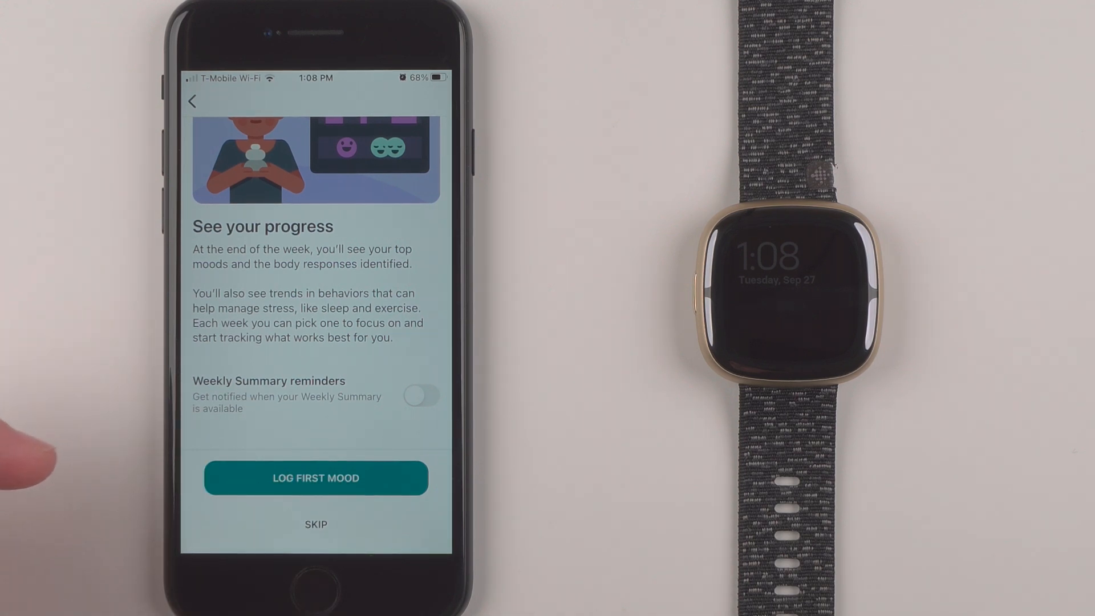
Step: Begin Log First Mood and choose Content as the current feeling
left_click(420, 396)
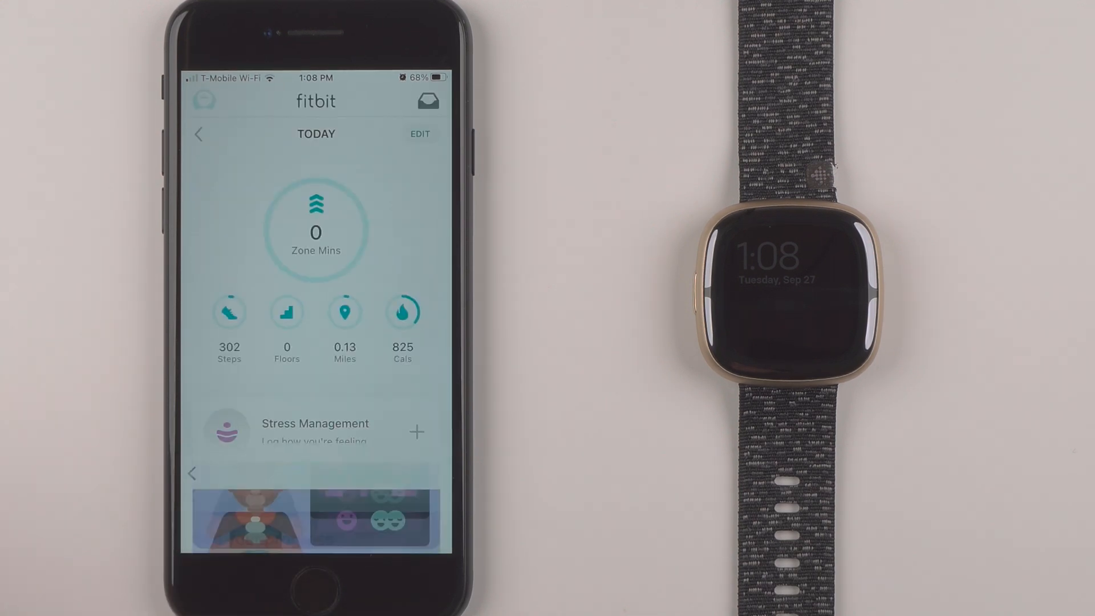
left_click(416, 432)
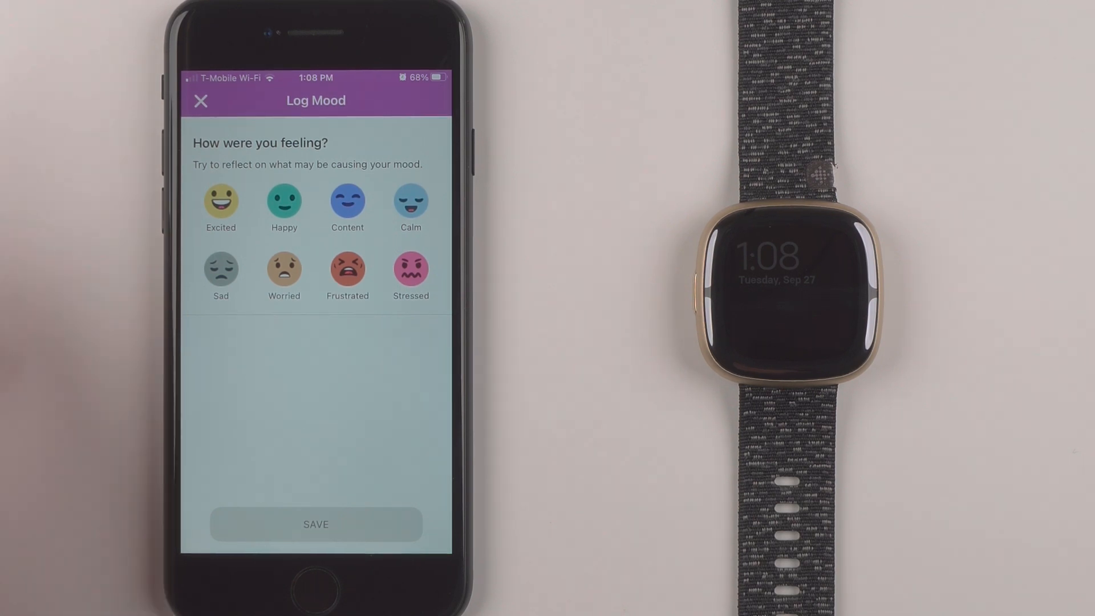
left_click(347, 203)
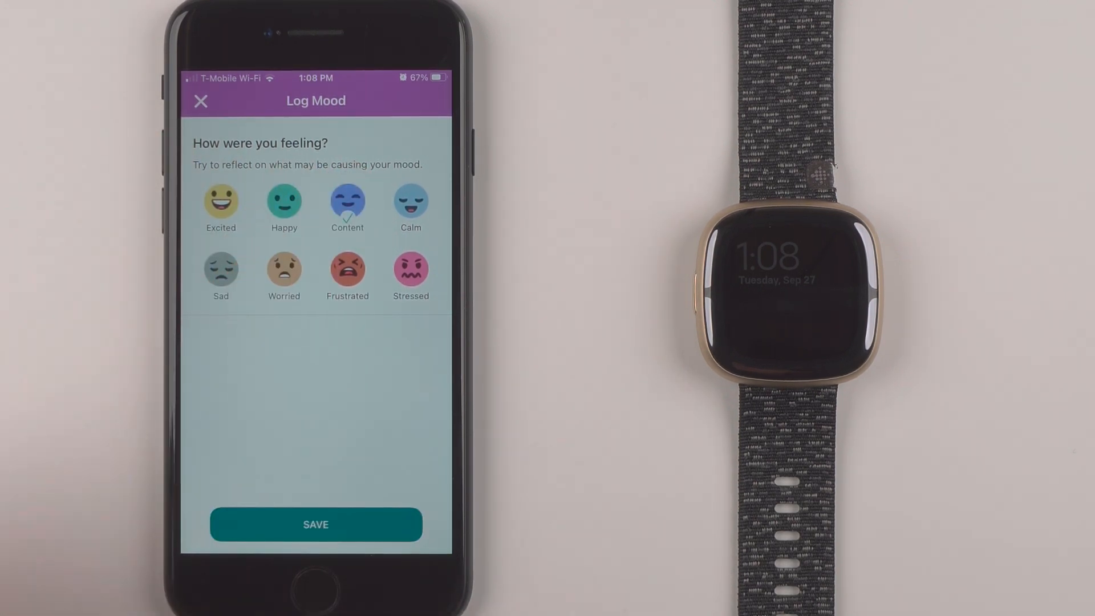
Step: Save the Content mood so it appears on today's Stress Management timeline
left_click(315, 525)
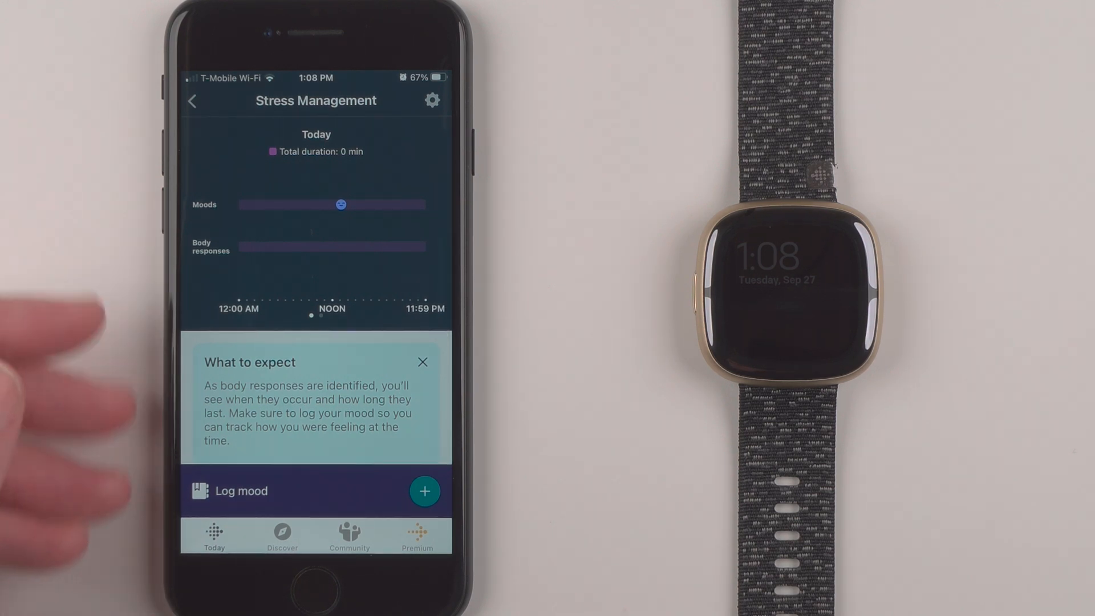
mouse_move(56, 315)
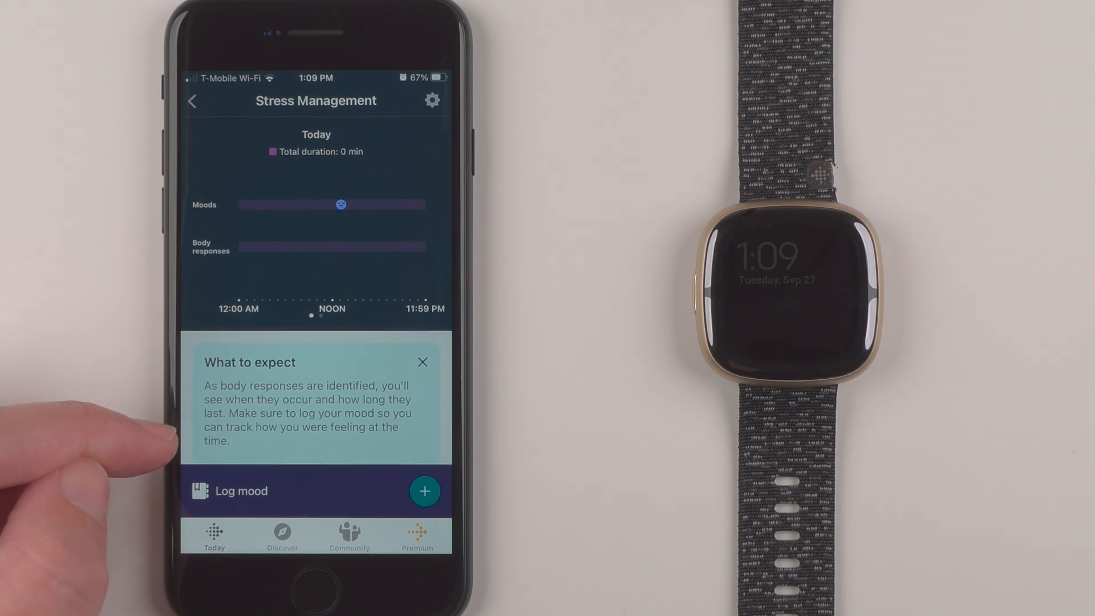
scroll("down", 3)
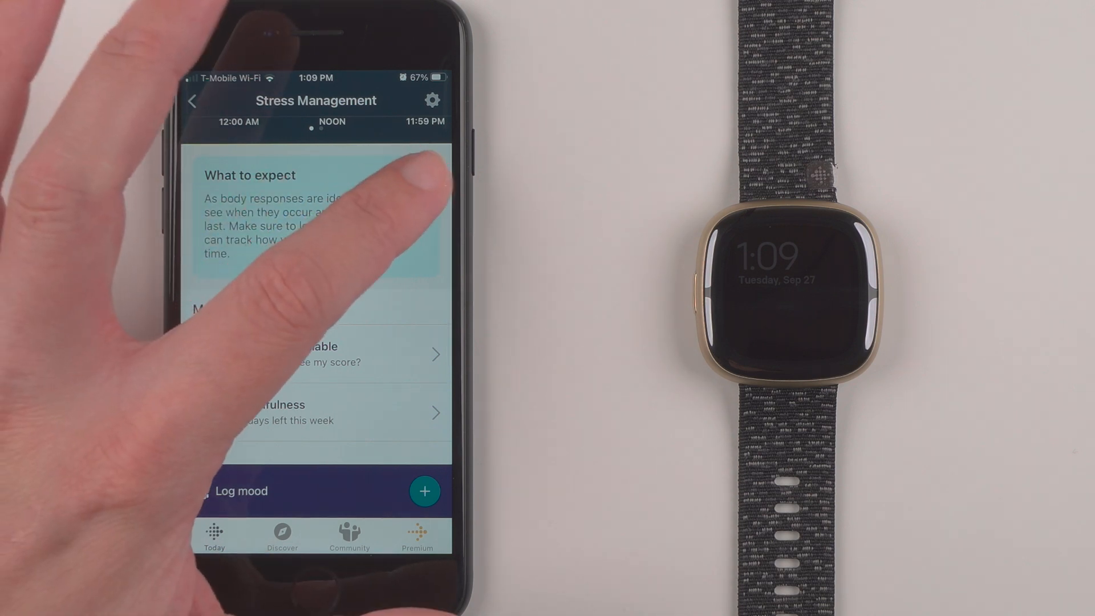
scroll("down", 3)
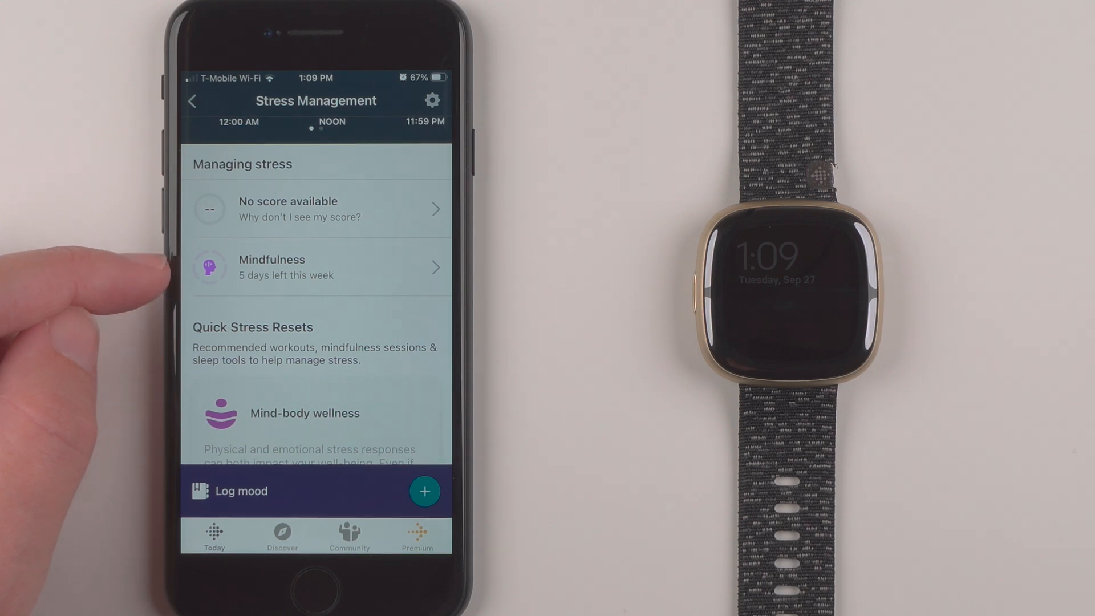
scroll("down", 3)
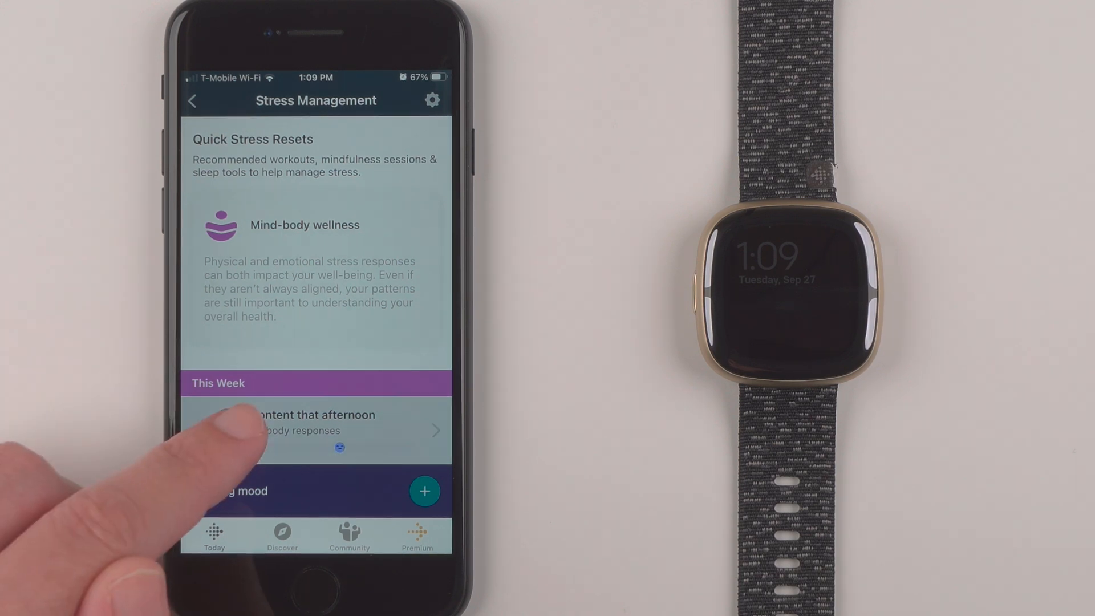
left_click(315, 430)
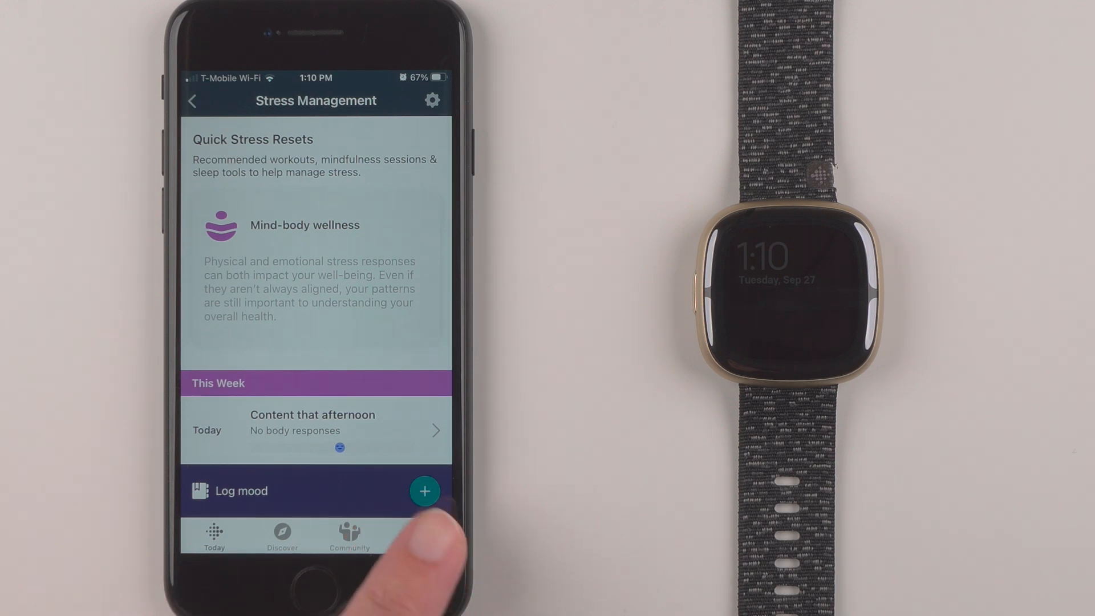
scroll("down", 3)
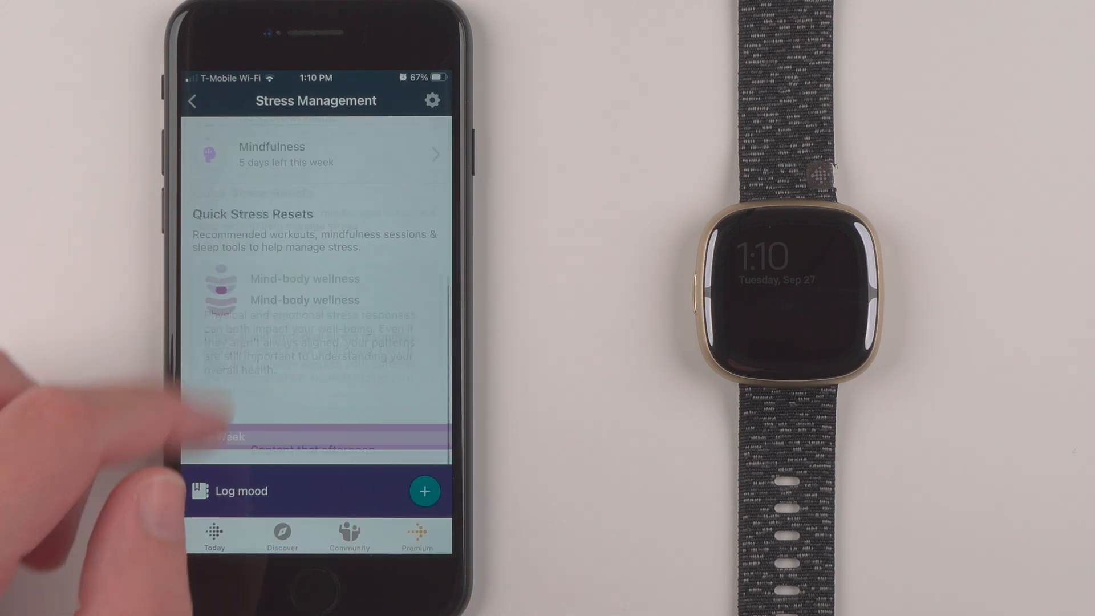
left_click(193, 100)
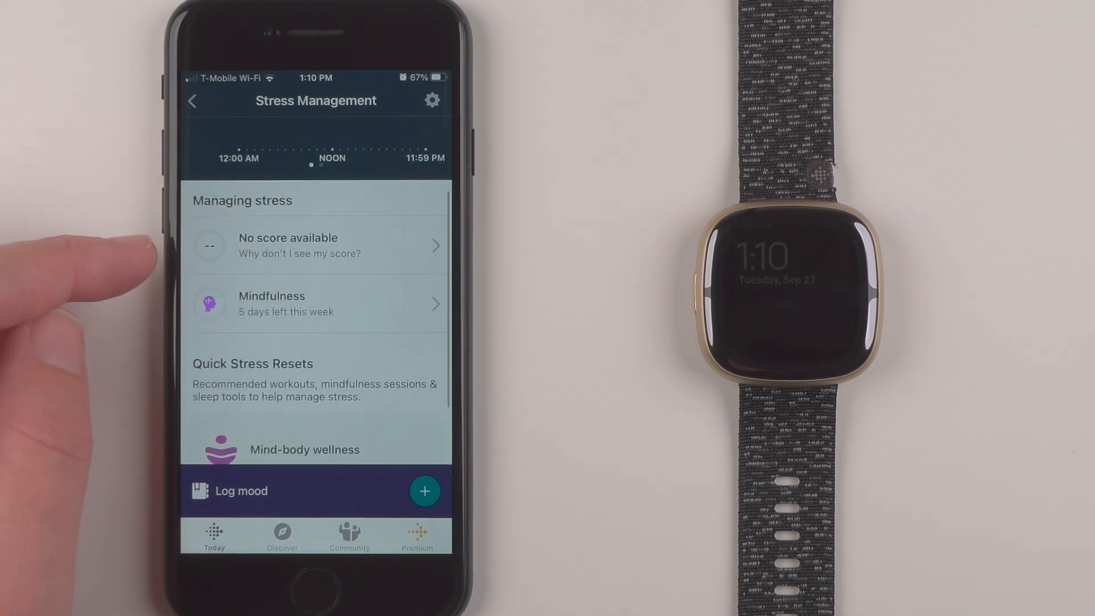
Step: View the Stress management score details showing no score and locked breakdown factors
left_click(315, 245)
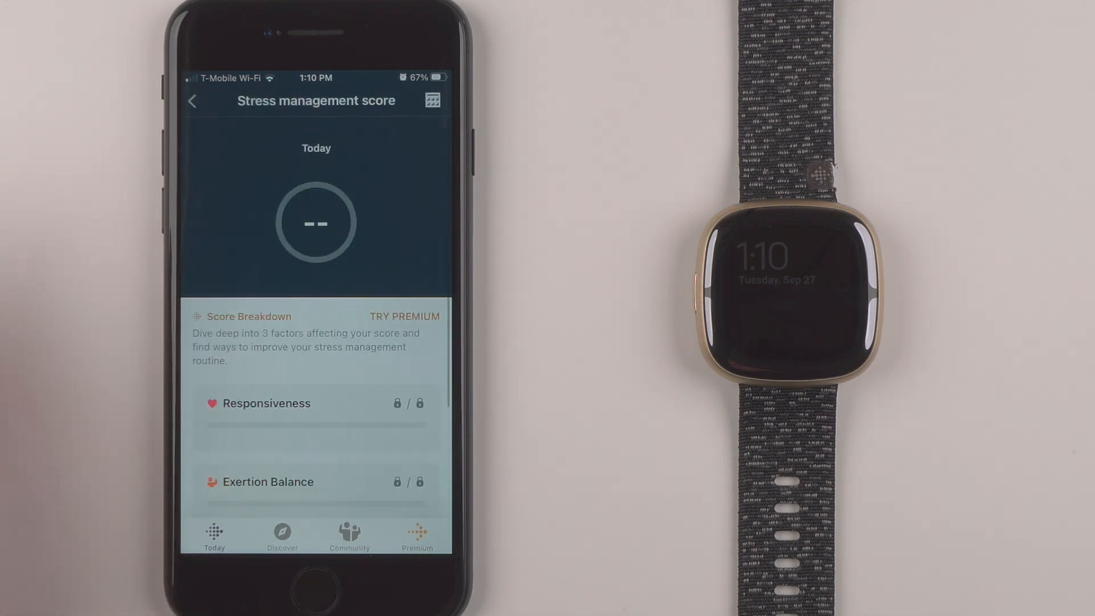
scroll("down", 3)
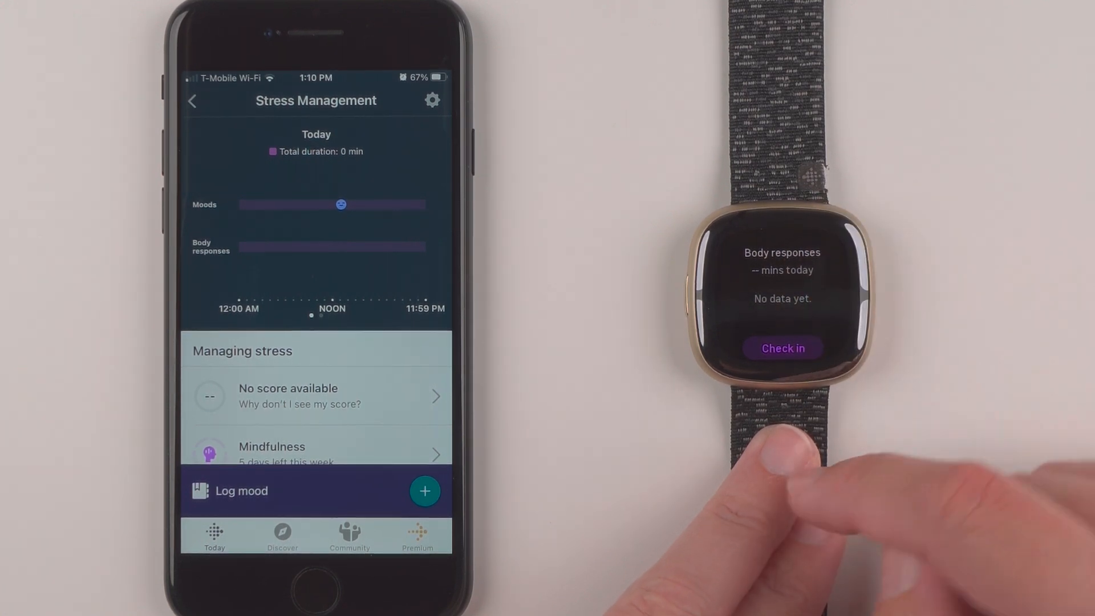
Step: Swipe the Sense watch to the Body responses tile showing no data yet with Check in
left_click(781, 348)
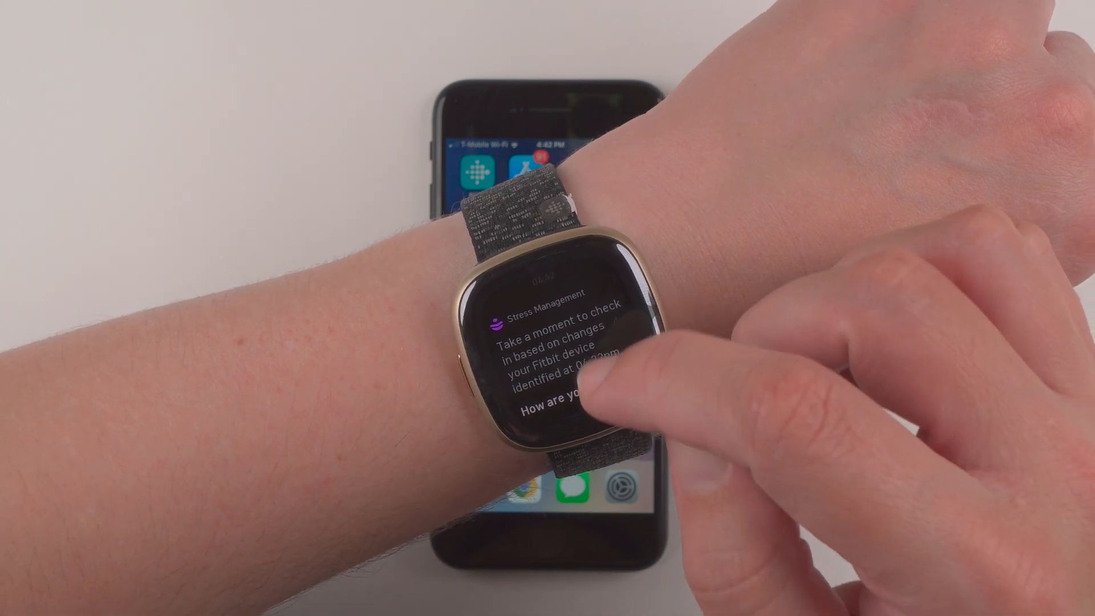
Step: Answer the watch's Stress Management notification to reach the How are you feeling? options
left_click(579, 391)
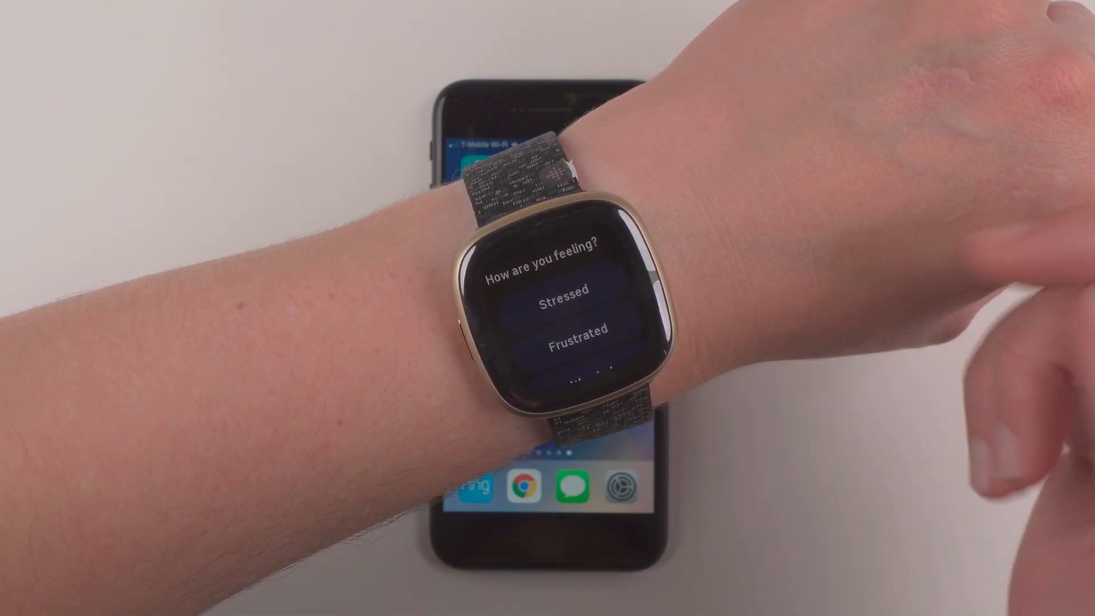
scroll("down", 3)
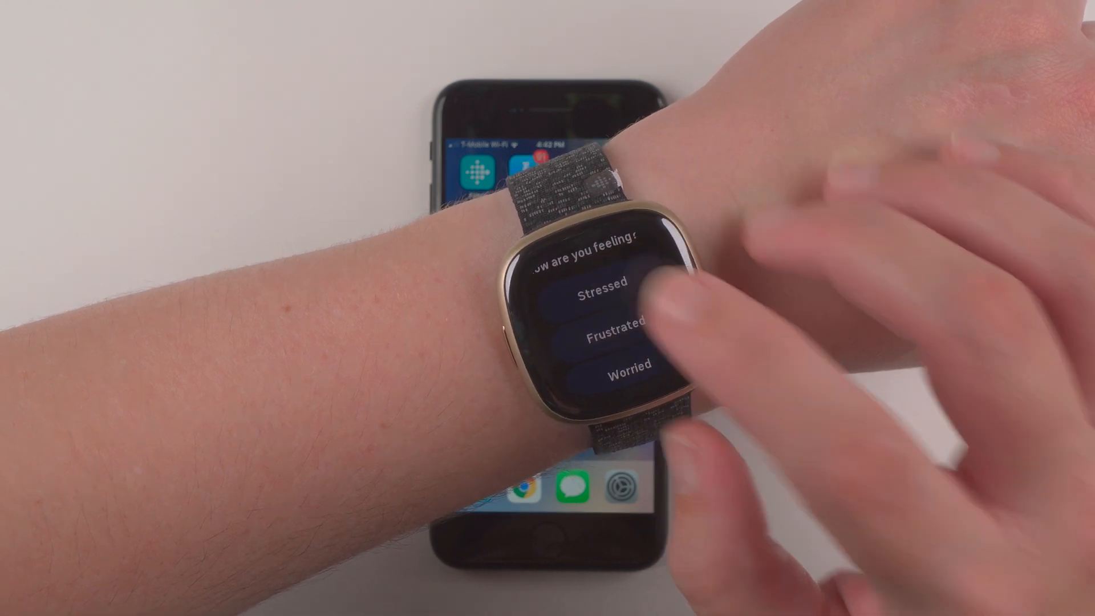
Step: Pick a feeling for the check-in and review suggested activities EDA Scan, Relax and Walk
left_click(596, 293)
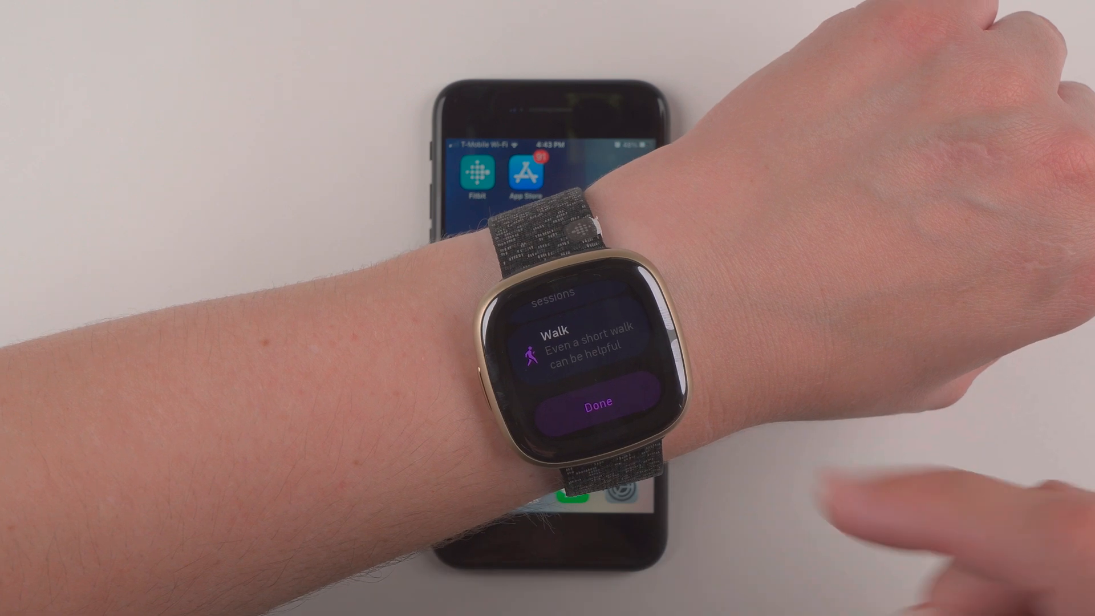
left_click(601, 391)
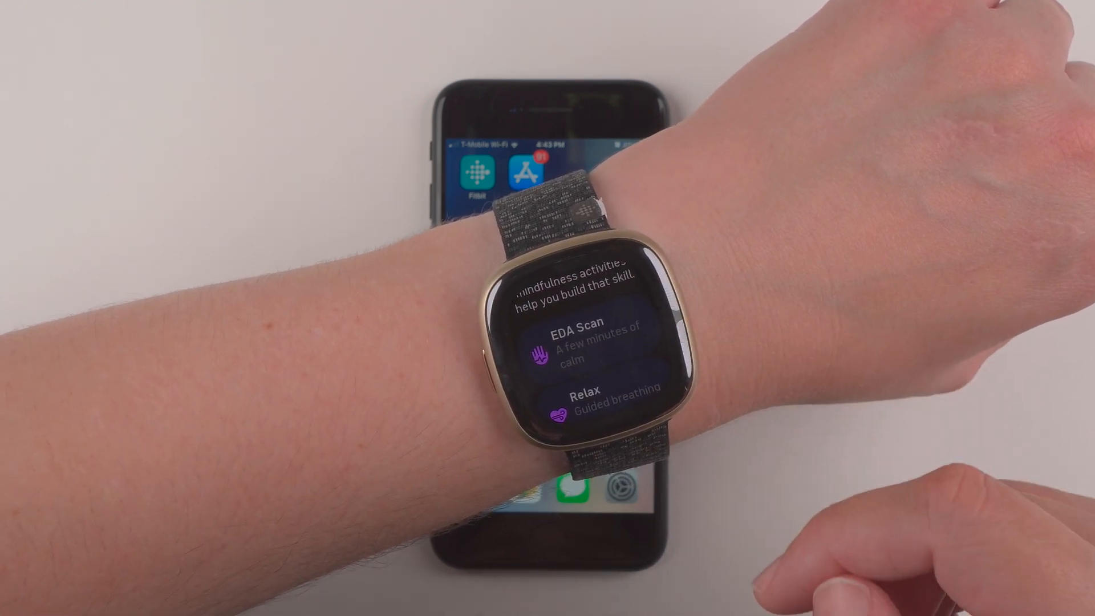
scroll("down", 3)
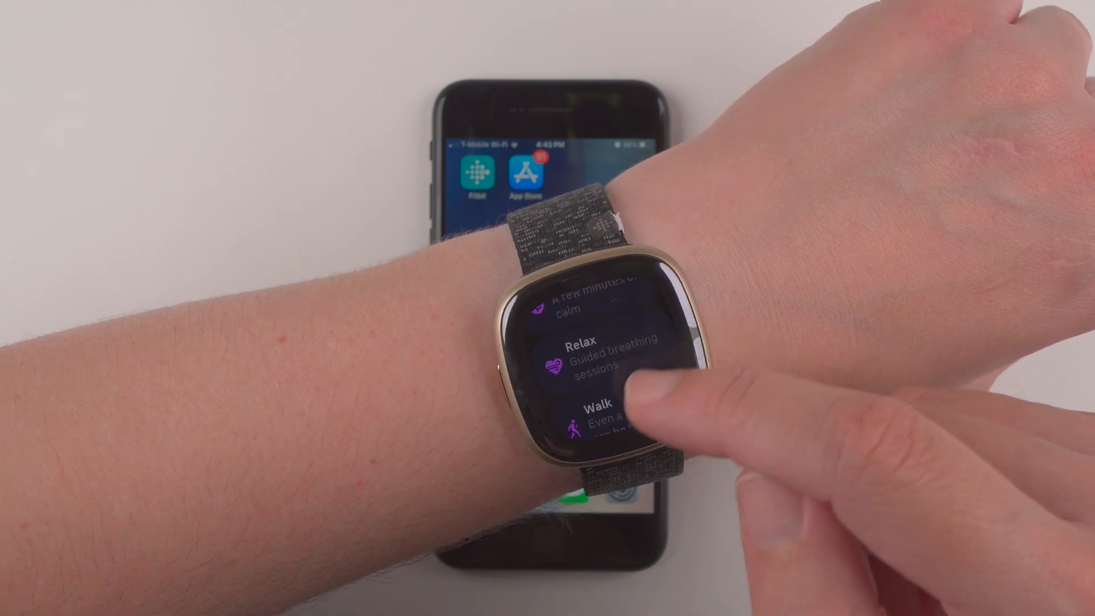
left_click(604, 411)
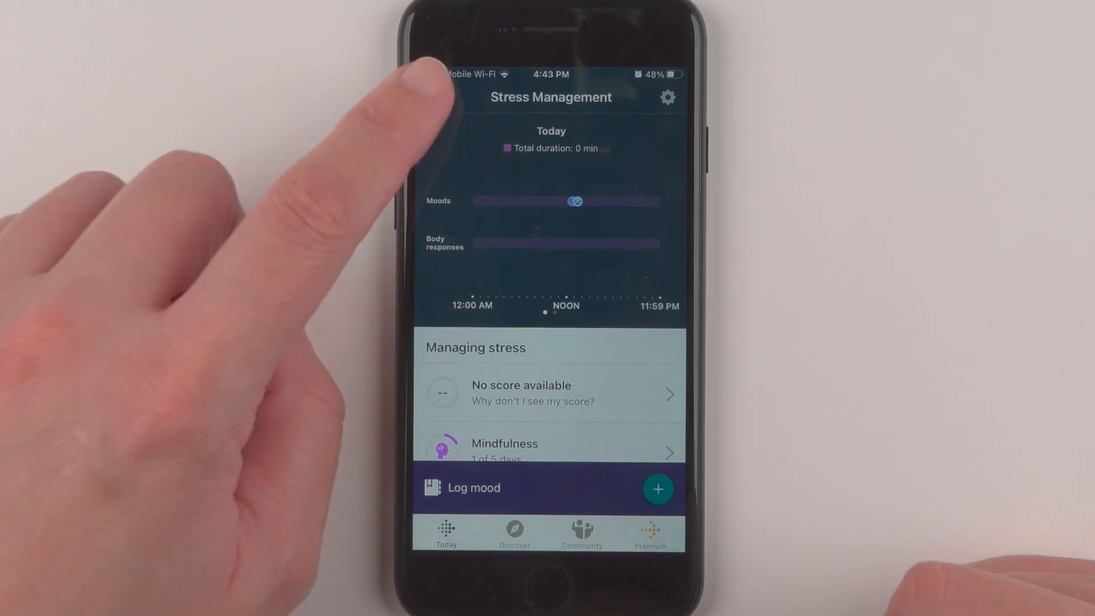
Step: Return from Stress Management to the Today dashboard showing the 9 min stress entry
left_click(436, 97)
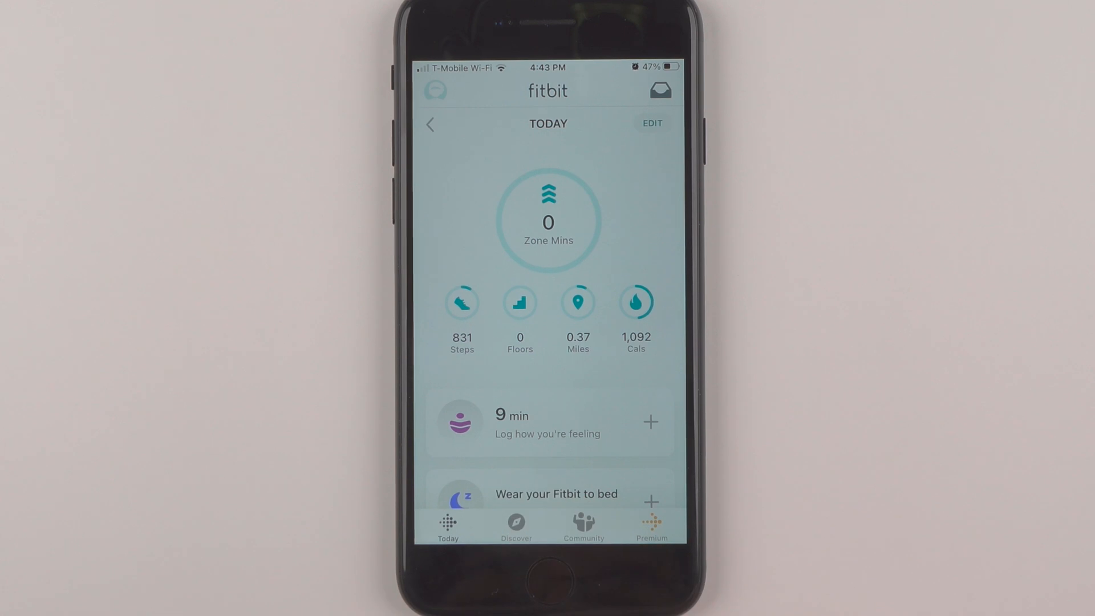
Step: View Stress Management details for today's 9 min of body responses
left_click(548, 422)
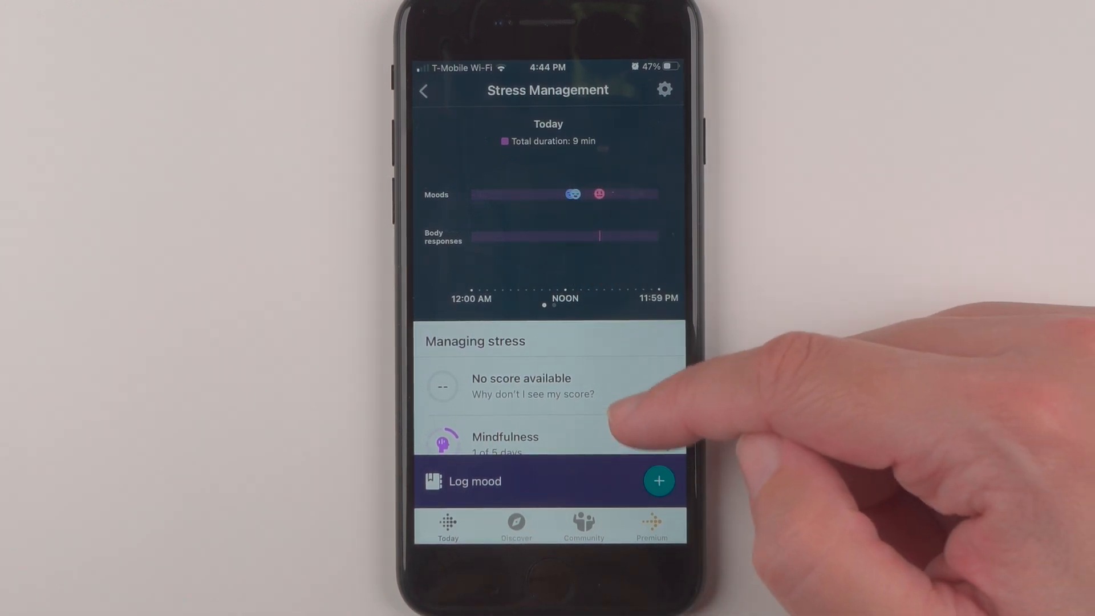
scroll("down", 3)
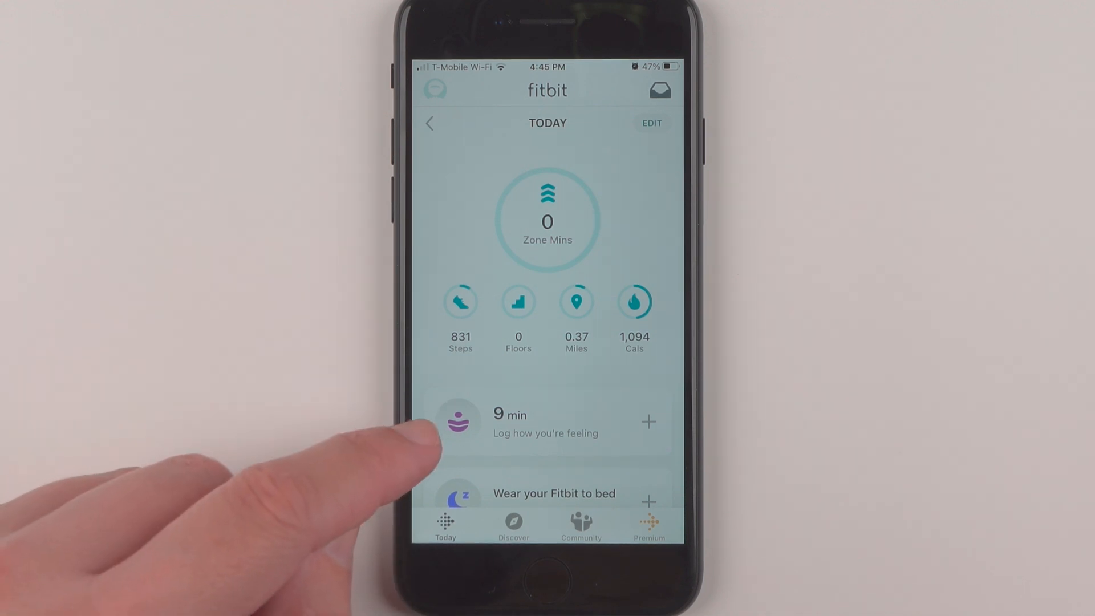
Step: Reopen Stress Management showing 9 min, two moods and a body response
left_click(459, 422)
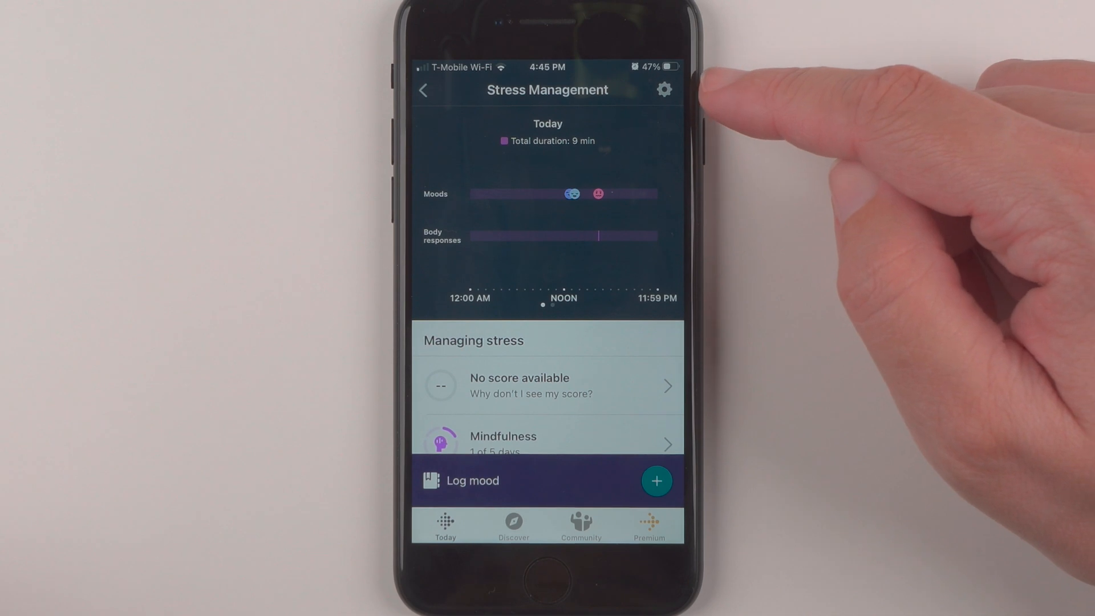
Step: From Stress Management settings' Consent section, follow Learn more to blog.fitbit.com
left_click(663, 89)
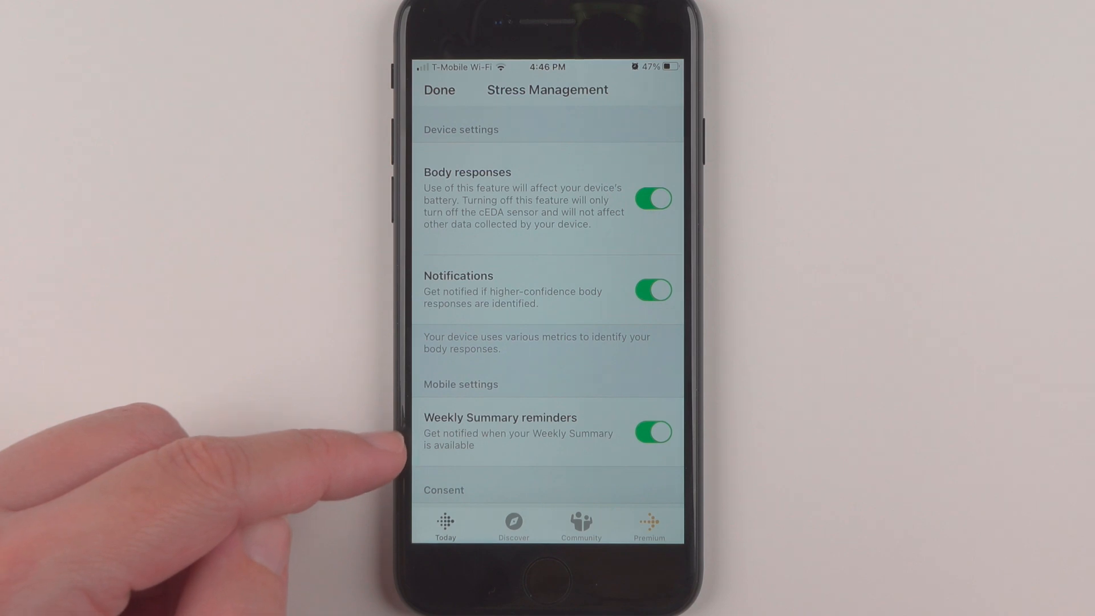
scroll("down", 3)
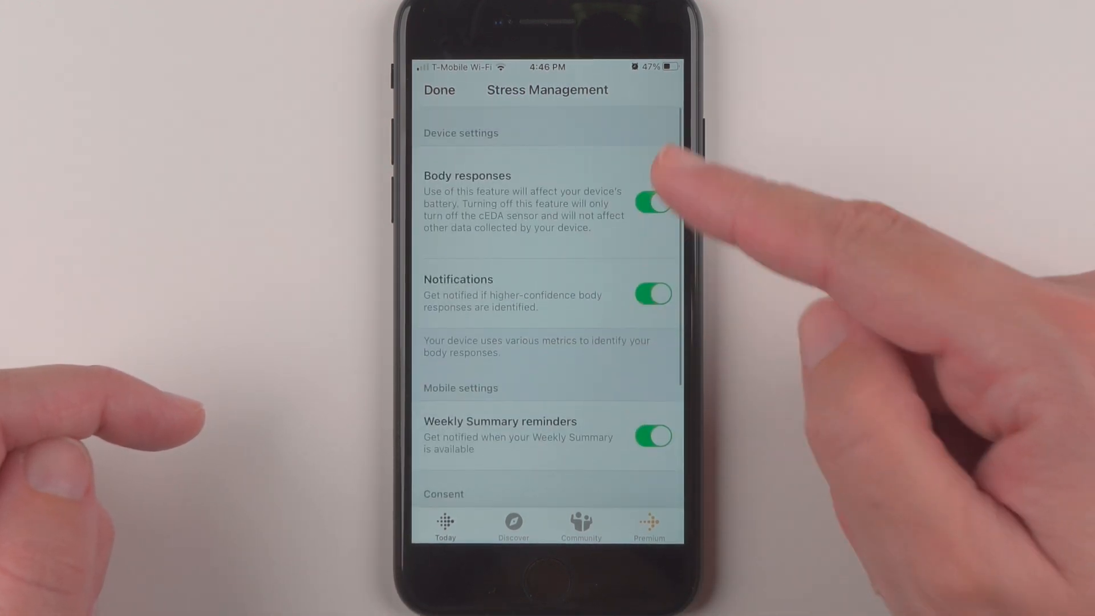
scroll("down", 3)
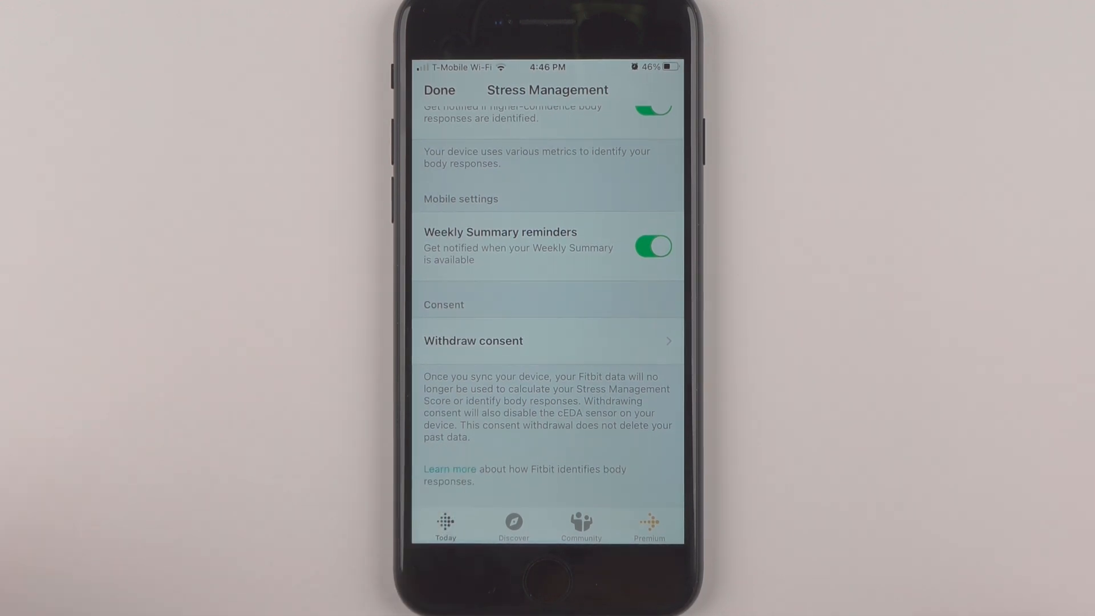
left_click(449, 469)
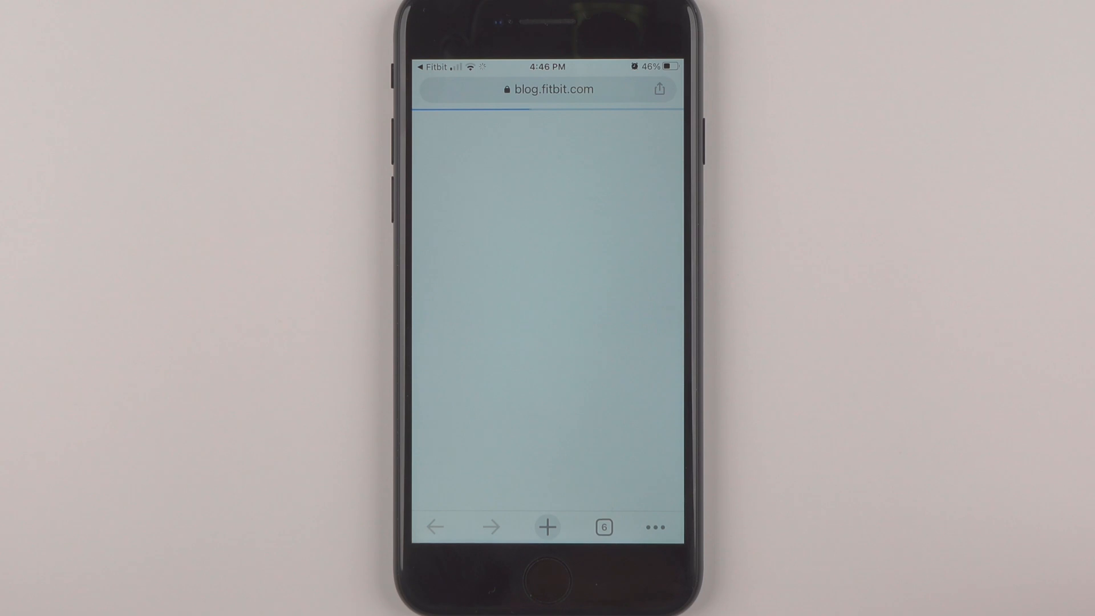